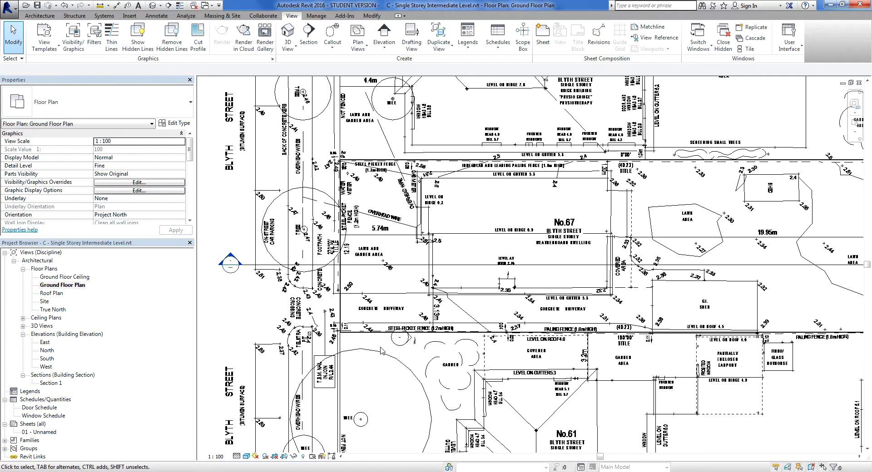
mouse_move(381, 351)
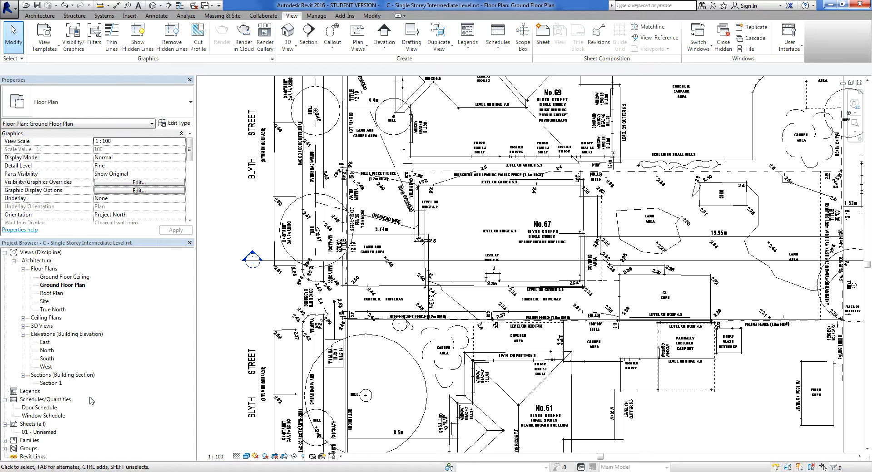
Preview the East and North elevations, then return to the ground floor site plan.
double_click(44, 343)
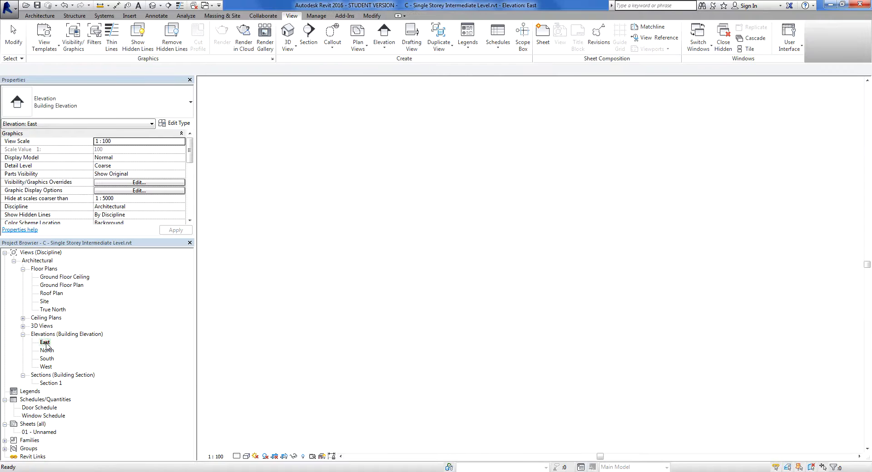
double_click(45, 342)
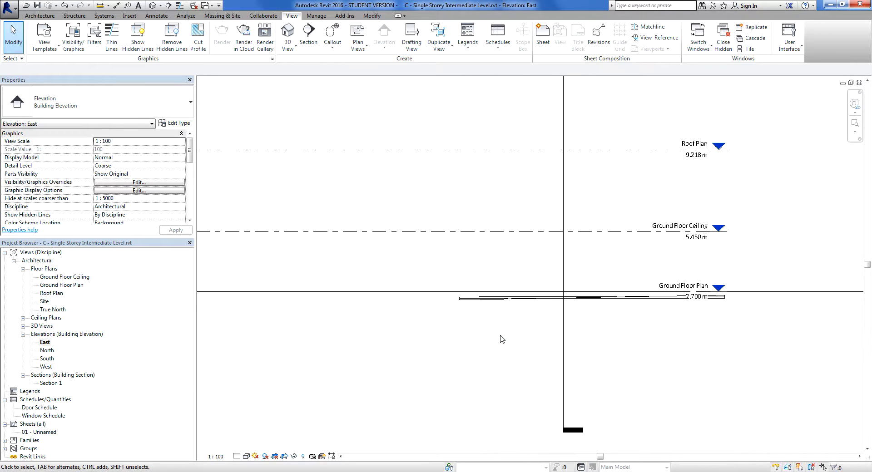
mouse_move(599, 306)
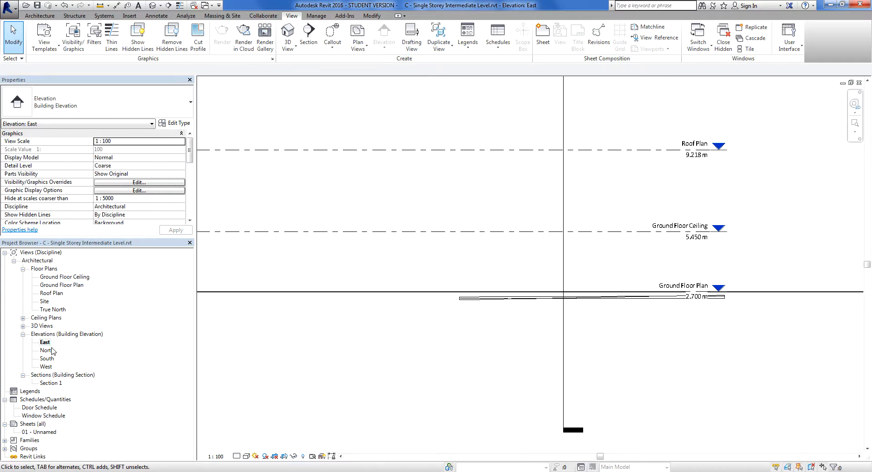
double_click(47, 350)
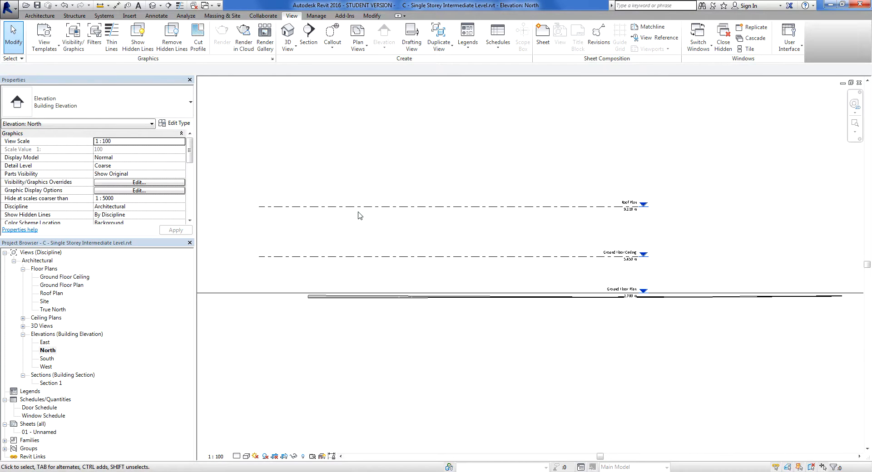
mouse_move(134, 307)
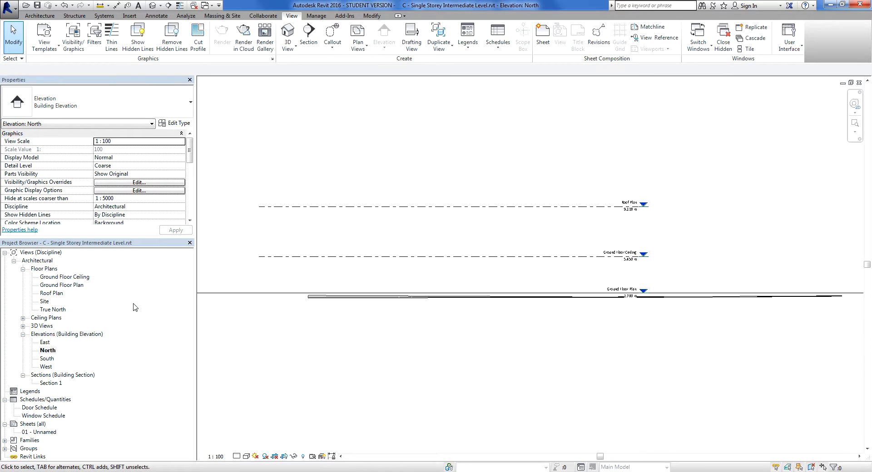
double_click(63, 285)
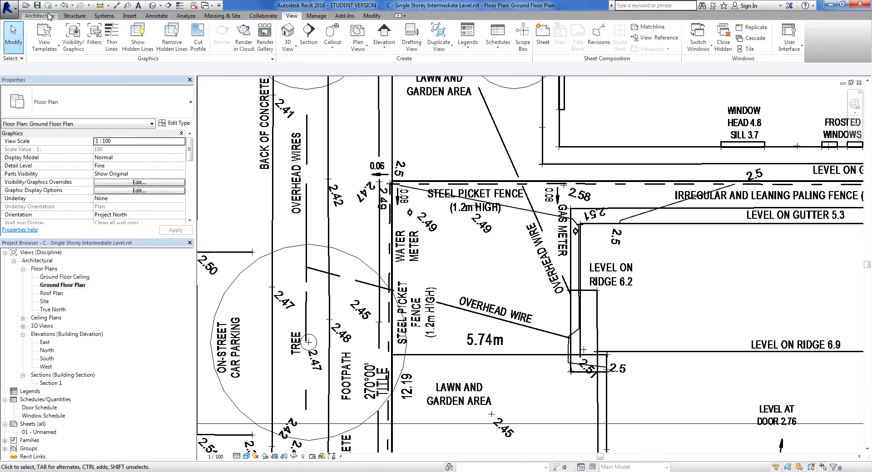
Trace reference planes along lot No.67's front boundary and lower steel picket fence line.
click(39, 16)
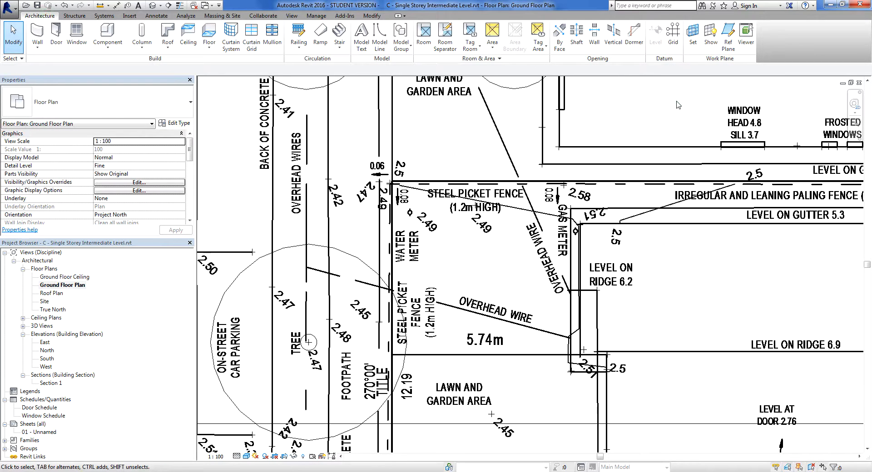
mouse_move(700, 62)
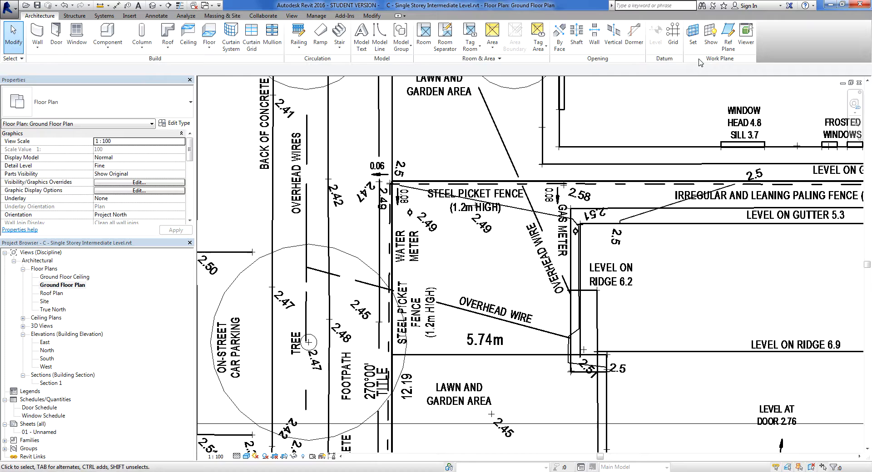
mouse_move(755, 57)
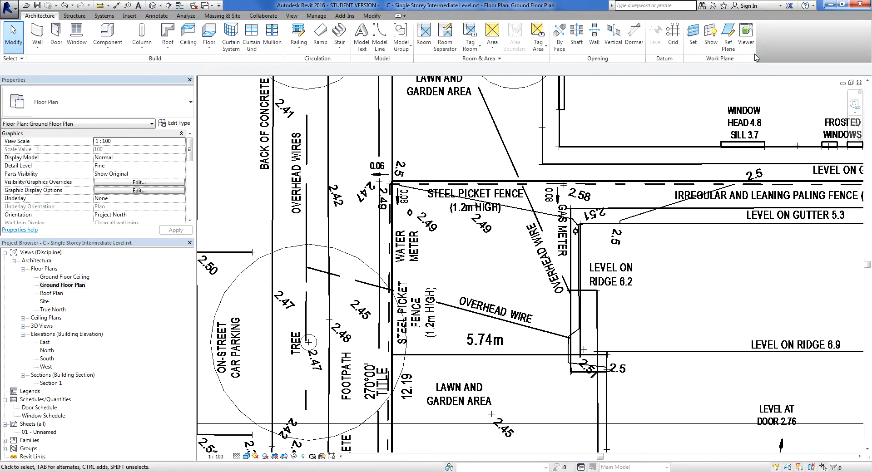
mouse_move(727, 35)
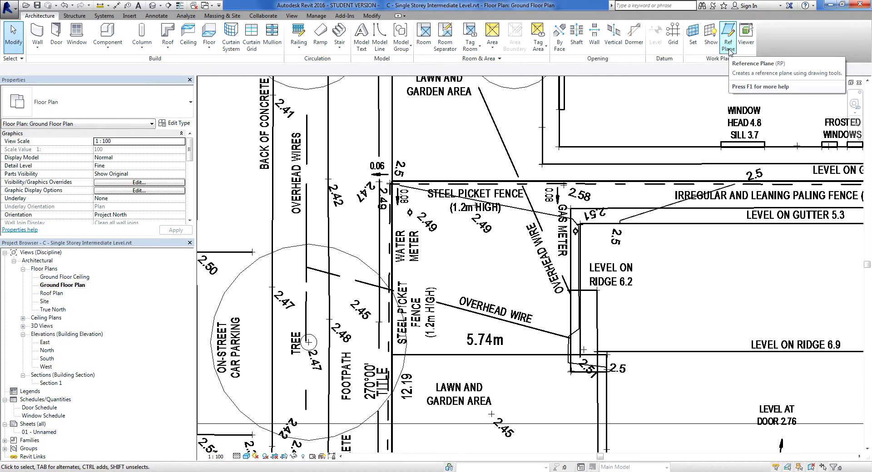
click(728, 35)
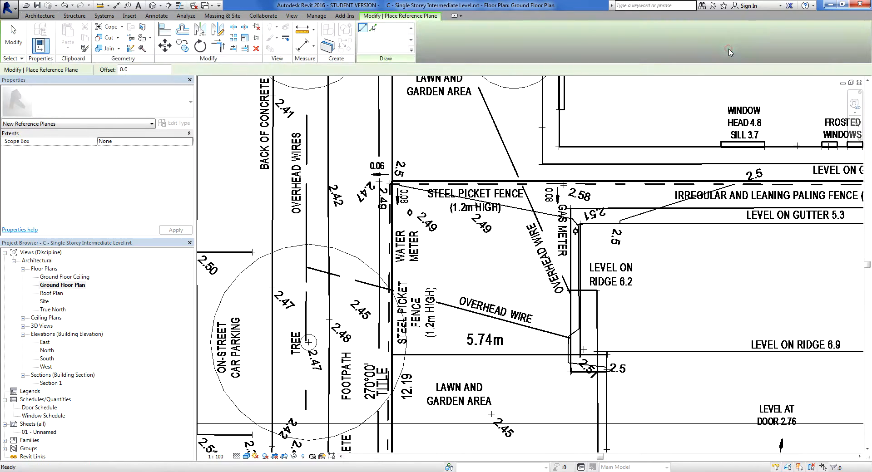
click(372, 31)
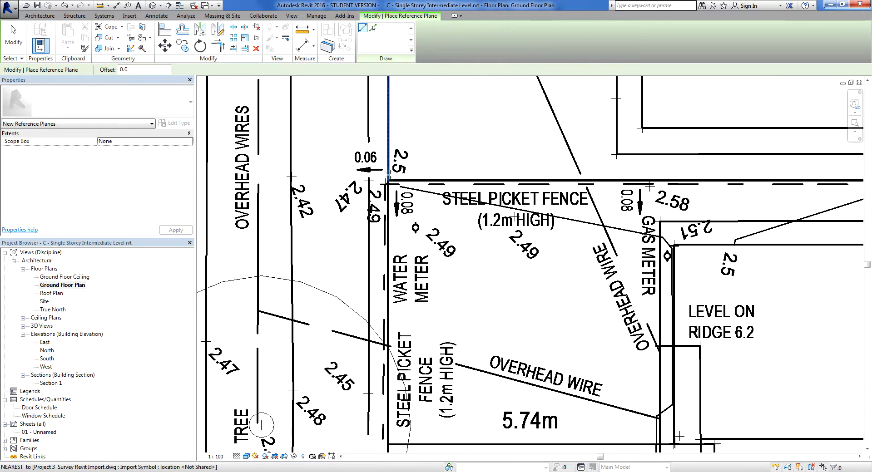
scroll(up, 3)
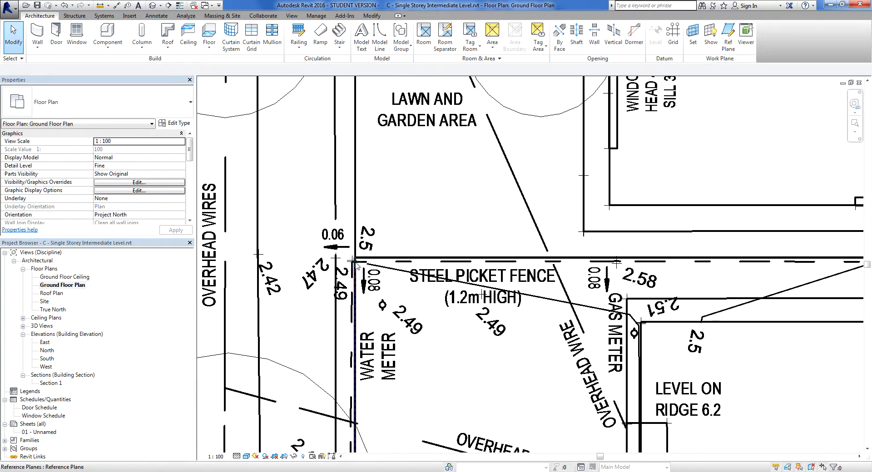
click(354, 256)
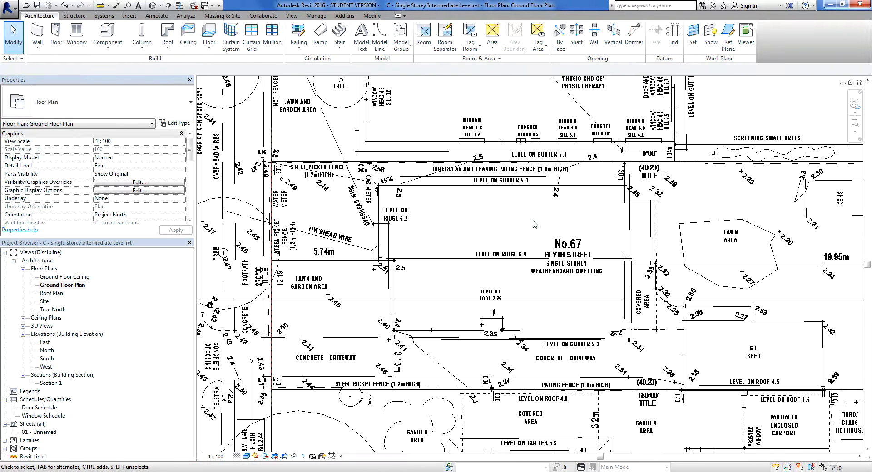
click(728, 34)
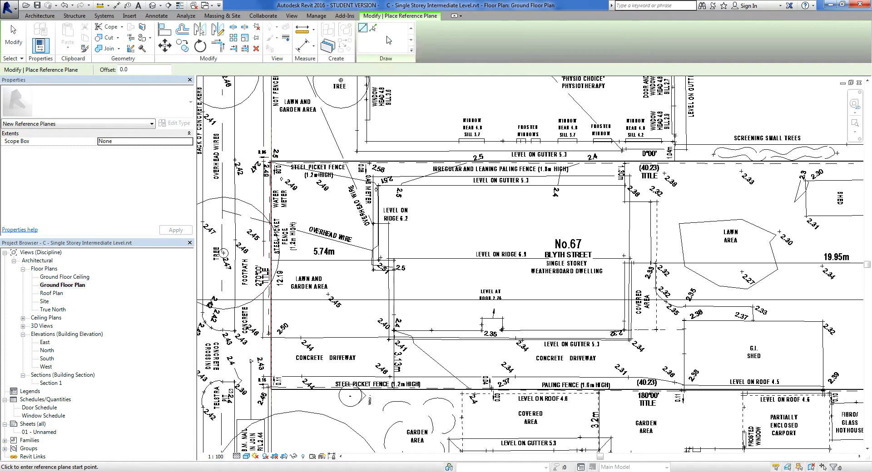
mouse_move(371, 29)
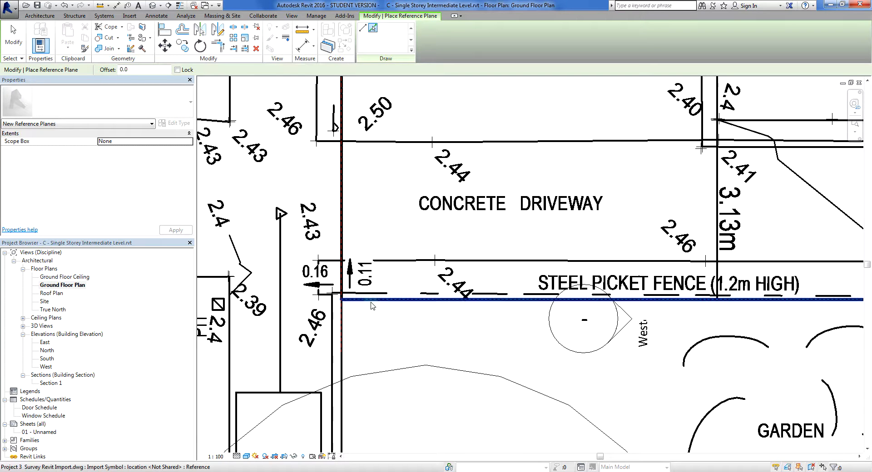
scroll(down, 3)
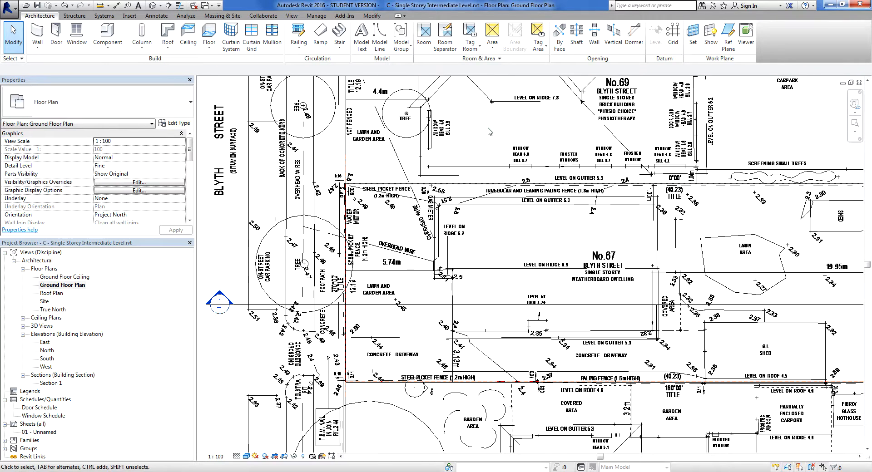
Add a third reference plane along the northern fence boundary of lot No.67.
click(727, 37)
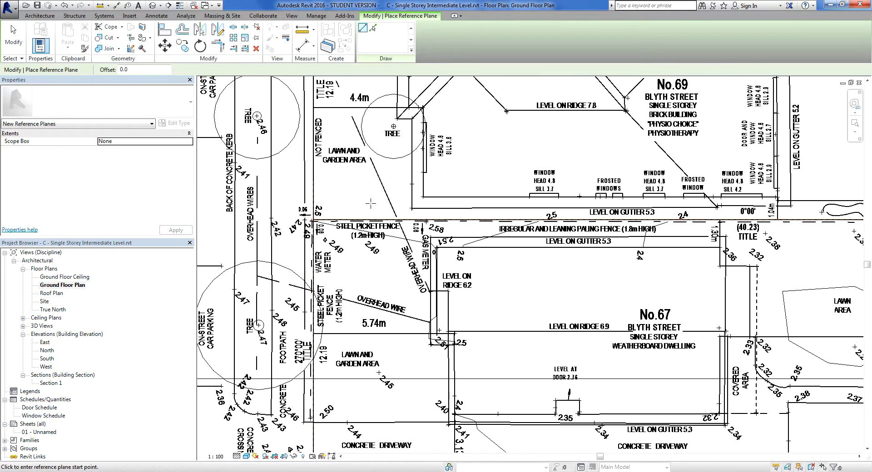
mouse_move(384, 210)
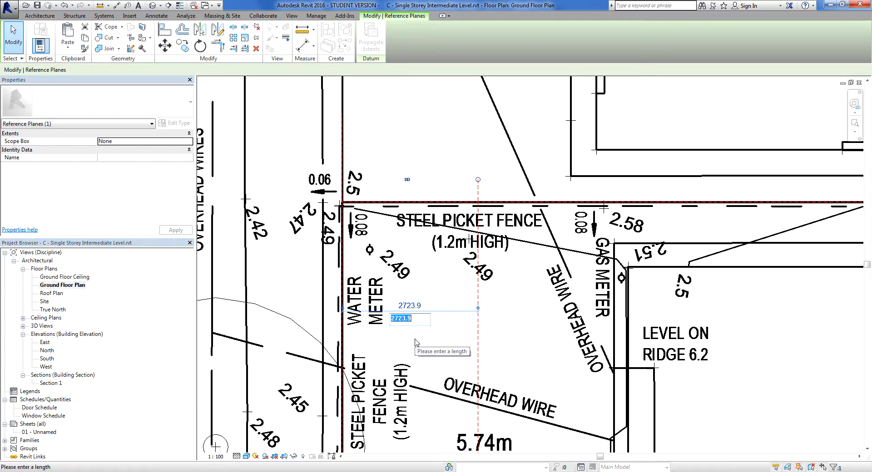
mouse_move(424, 340)
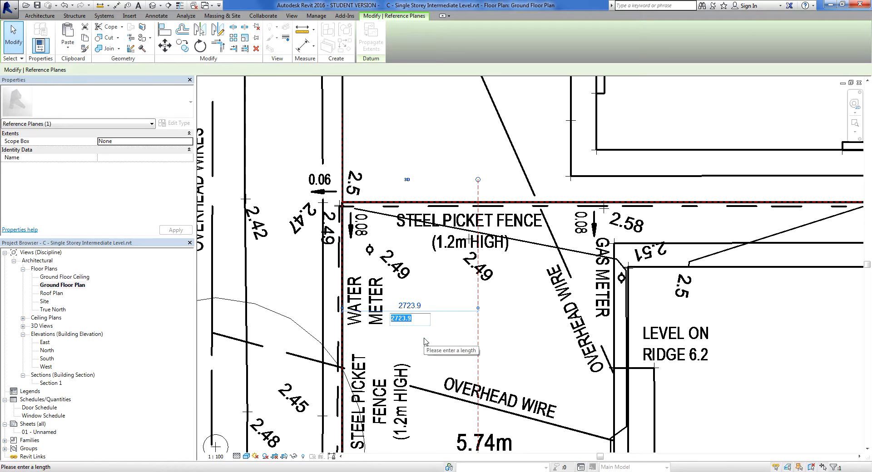
Calculate the average setback and offset the vertical plane 6450 mm from the front boundary.
text(65)
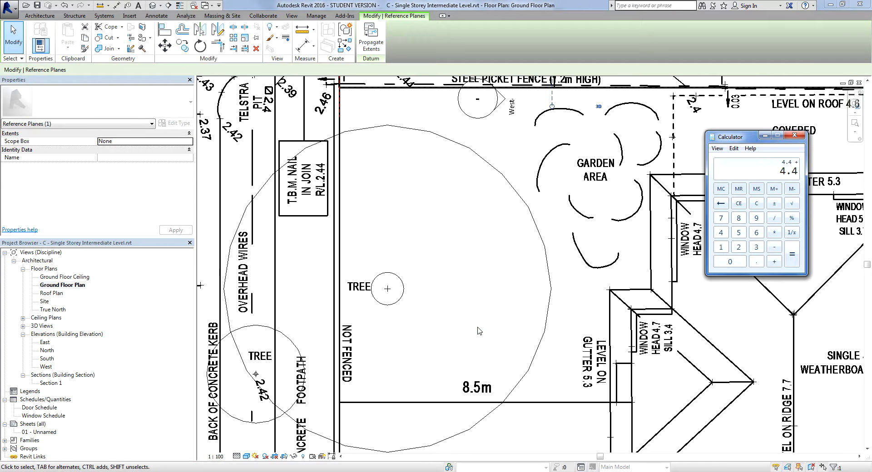
click(791, 253)
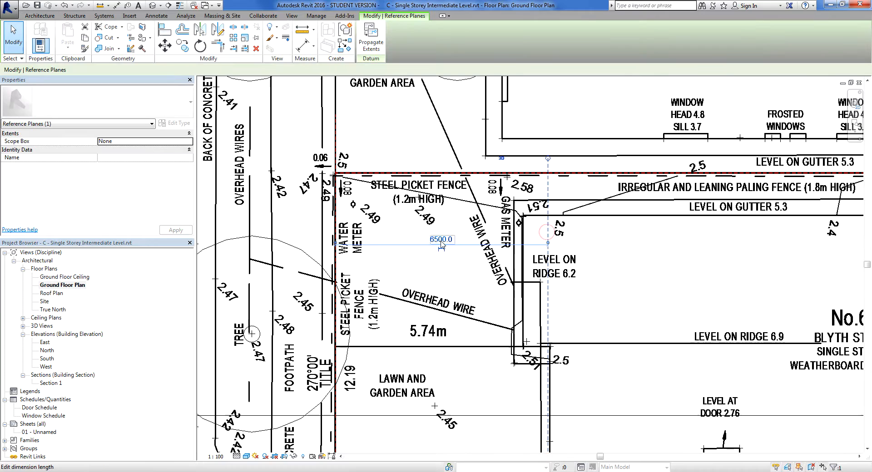
click(441, 239)
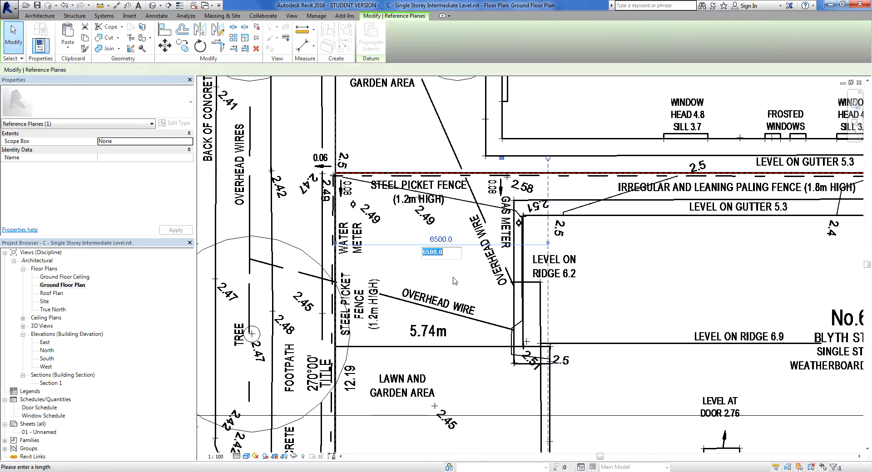
text(6450)
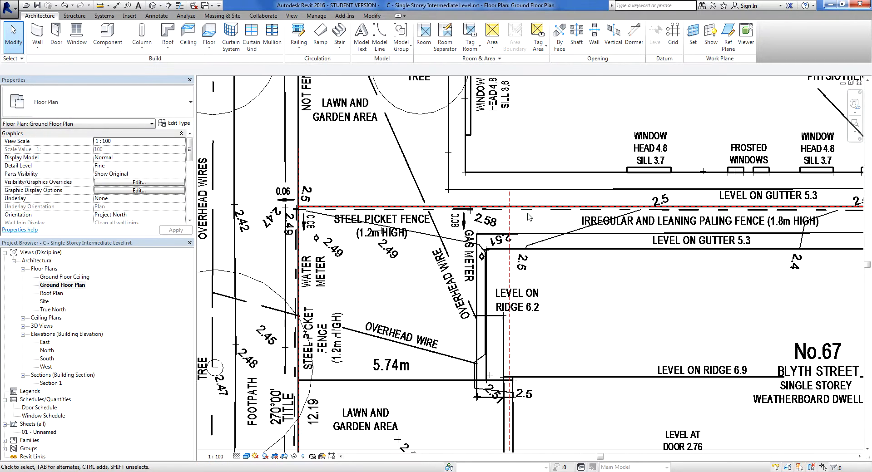
mouse_move(580, 243)
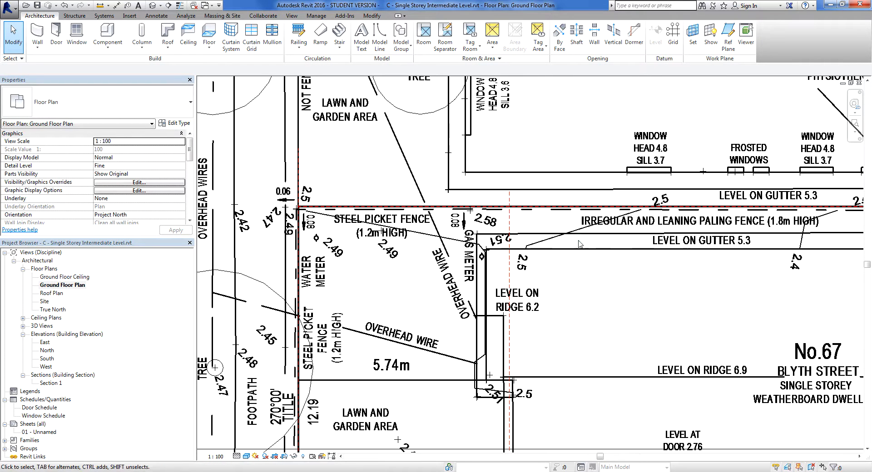
mouse_move(538, 117)
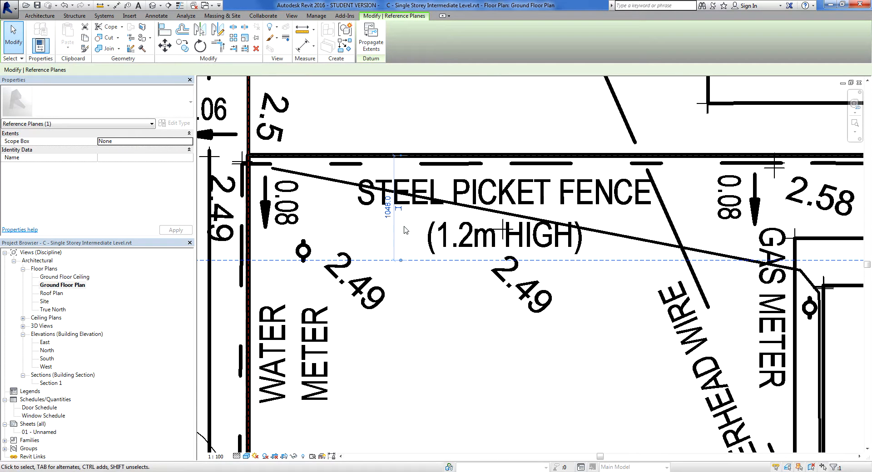
Offset the horizontal side setback plane 1000 mm inside the northern boundary.
click(380, 207)
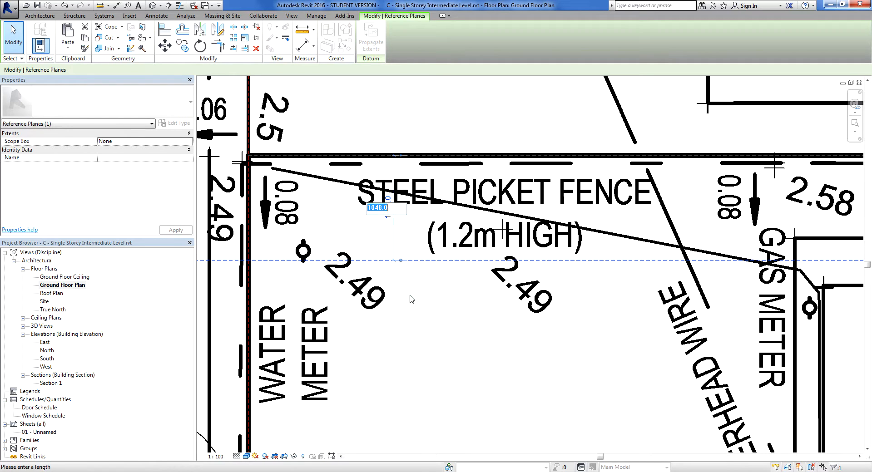
text(1000)
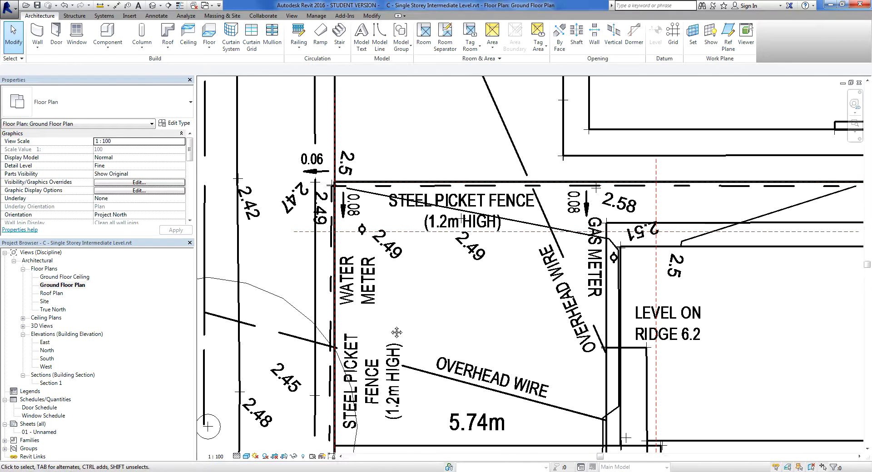
Review the reference planes in the East, South and West elevations, then reopen the ground floor plan.
double_click(45, 342)
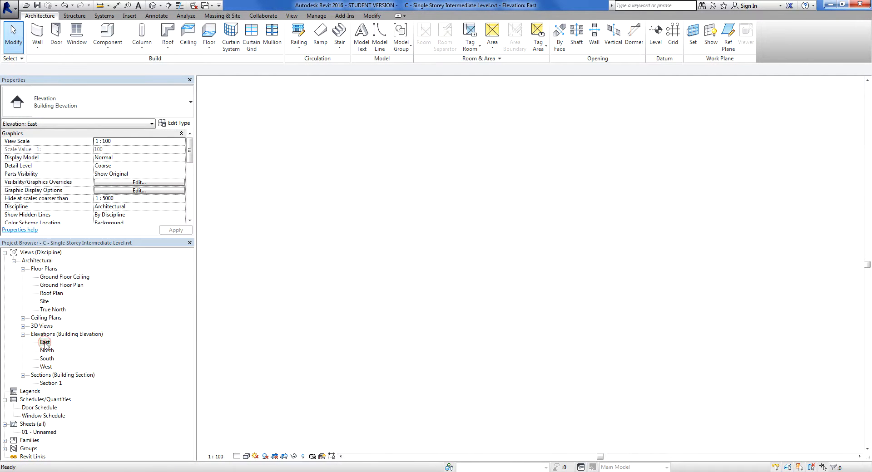
double_click(44, 341)
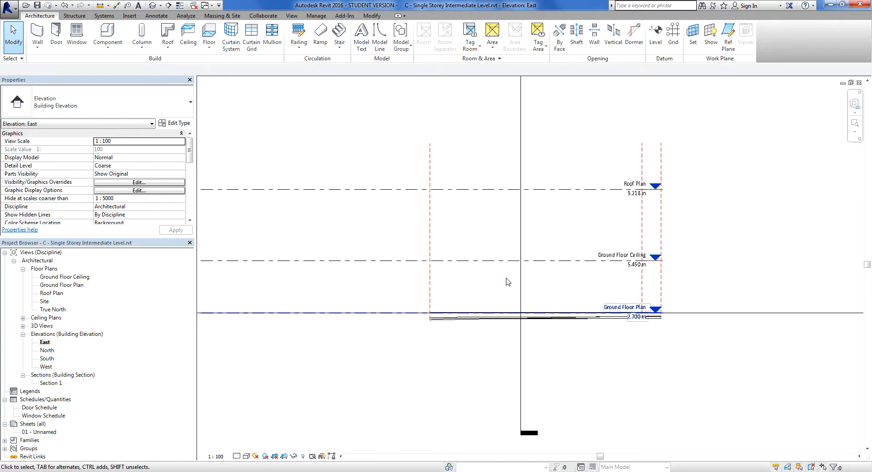
double_click(48, 351)
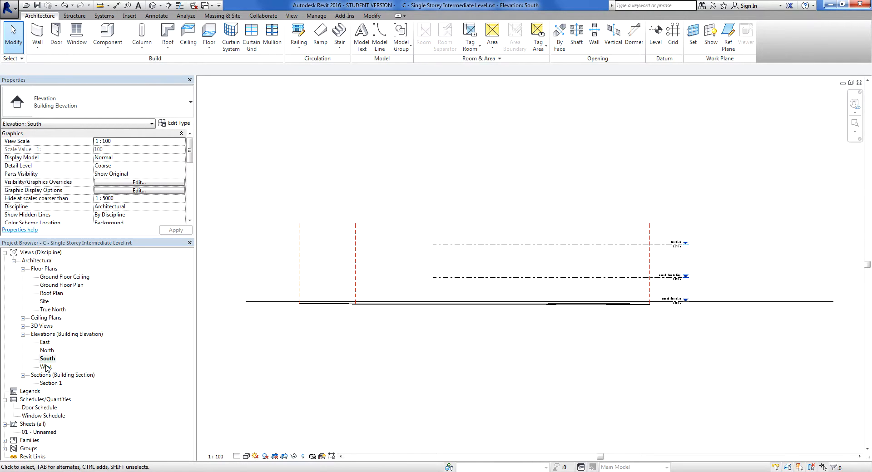
double_click(47, 366)
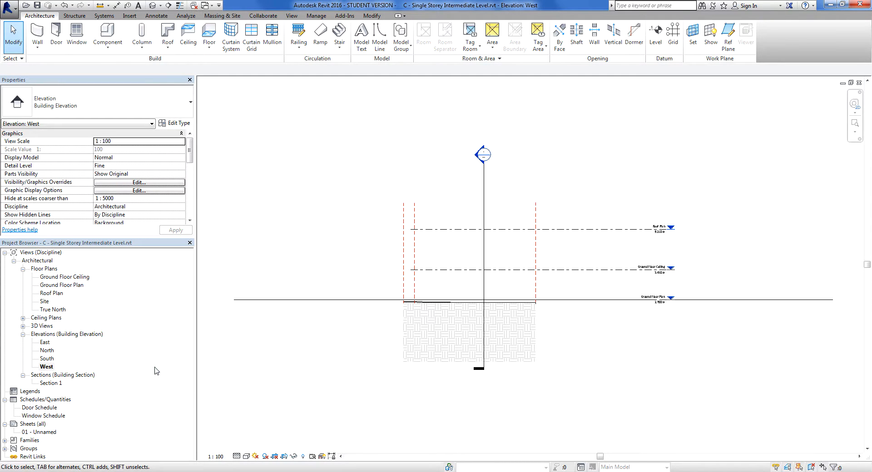
mouse_move(162, 372)
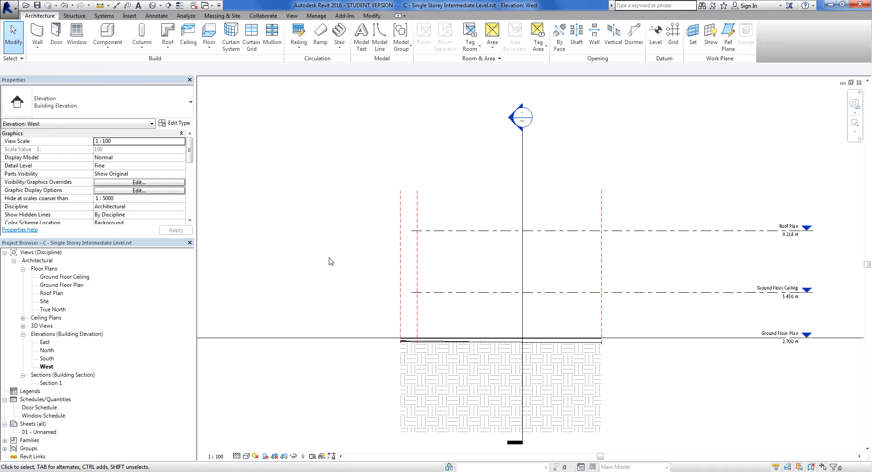
double_click(63, 285)
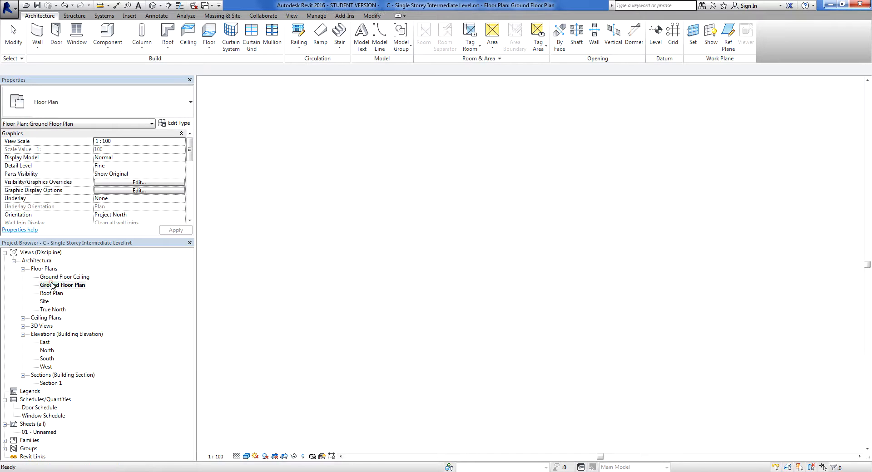
Zoom to fit the ground floor plan showing lot No.67's boundary and setback planes.
double_click(63, 284)
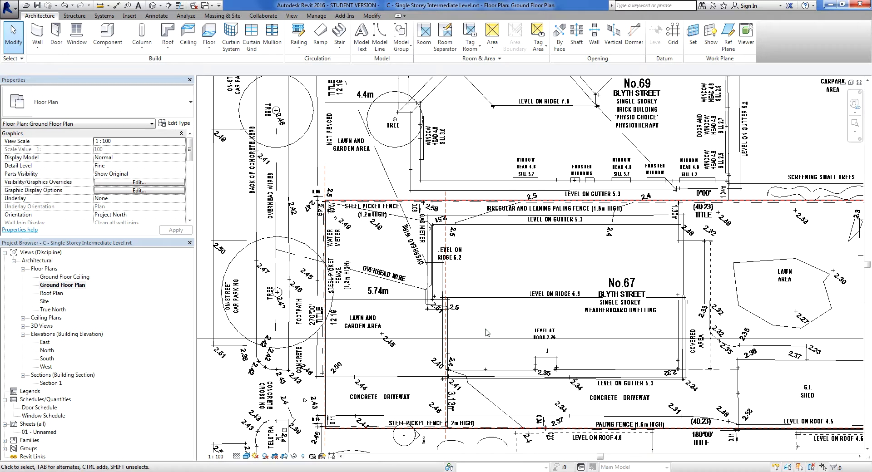
mouse_move(490, 317)
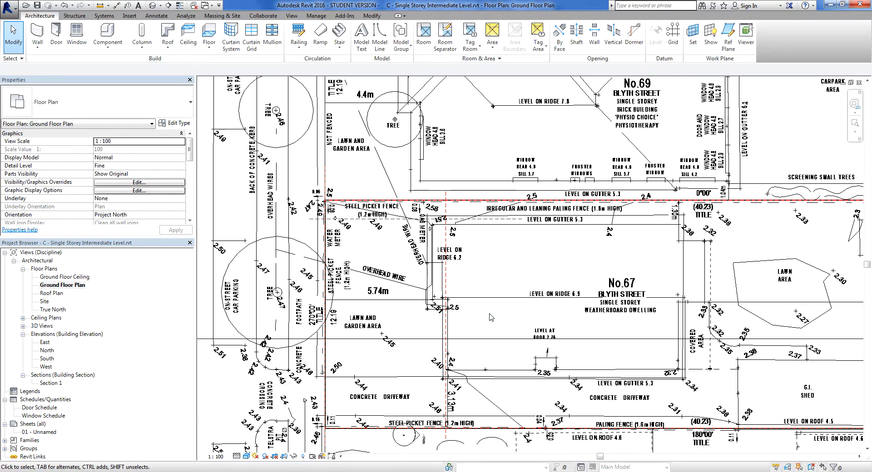